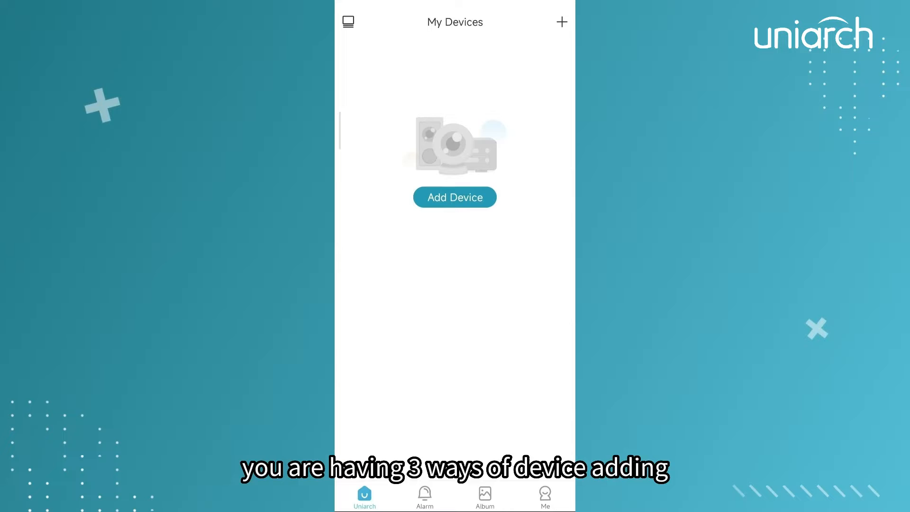
Add My Device via QR scan with Cable Connection, save it and start its live view
{"action": "left_click", "coordinate": [454, 196]}
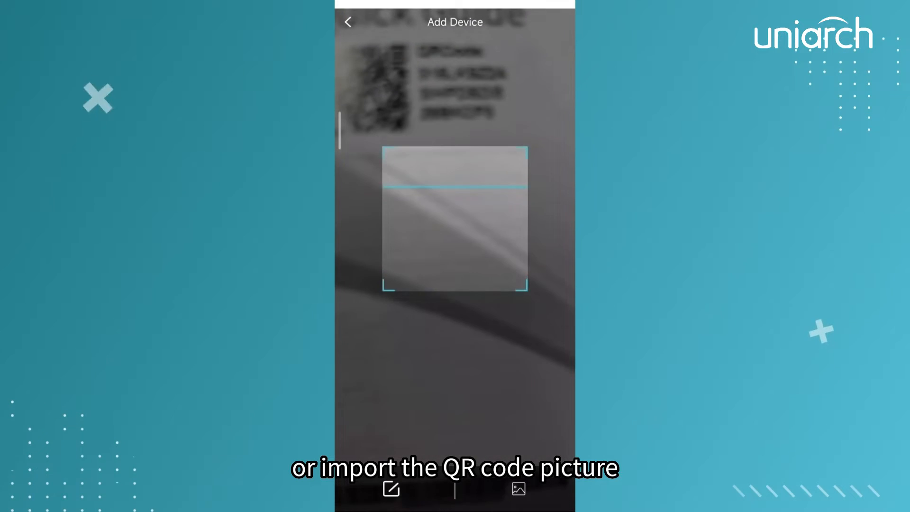
{"action": "left_click", "coordinate": [517, 488]}
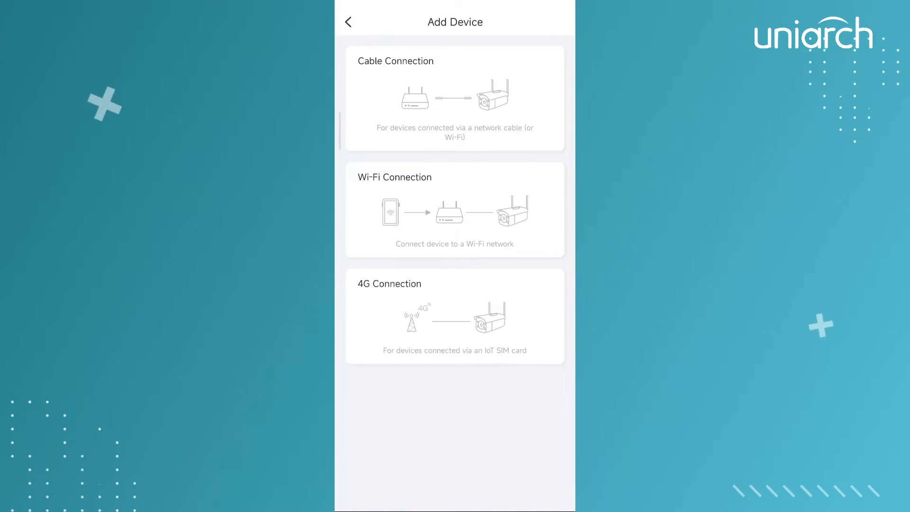
{"action": "left_click", "coordinate": [455, 98]}
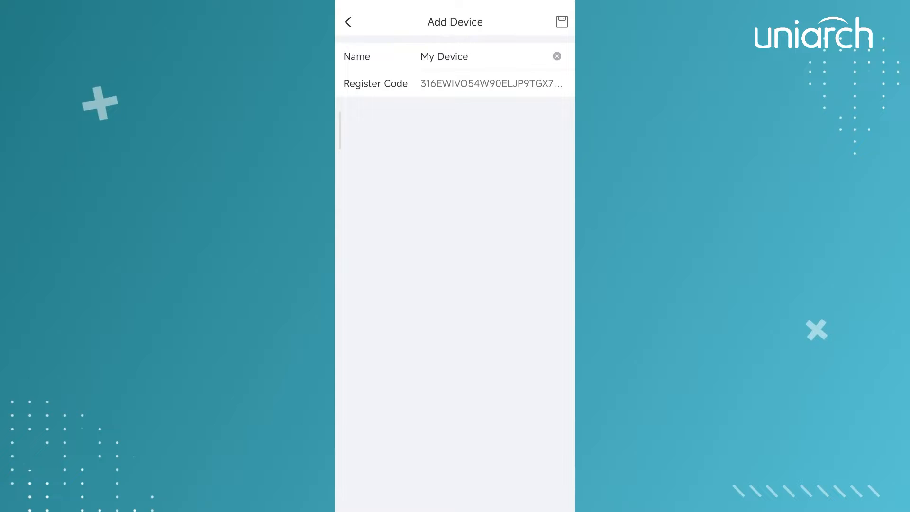
{"action": "left_click", "coordinate": [561, 22]}
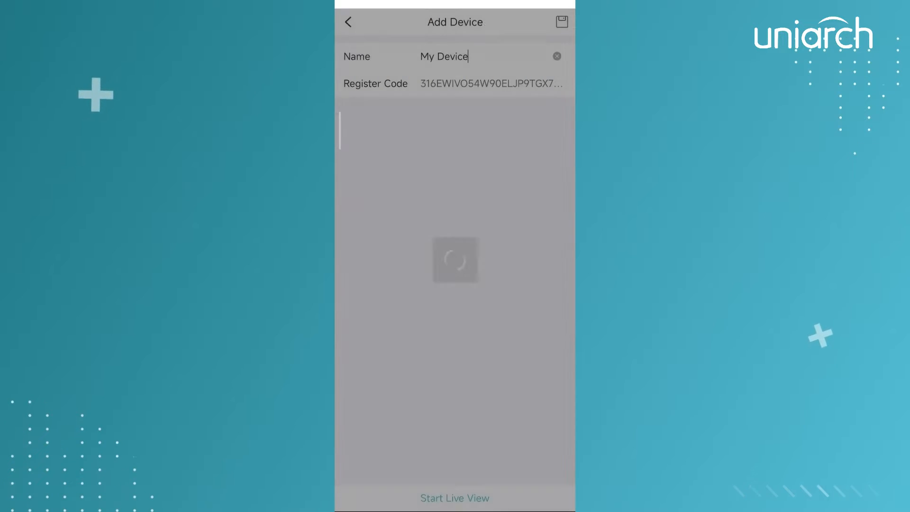
{"action": "left_click", "coordinate": [559, 22]}
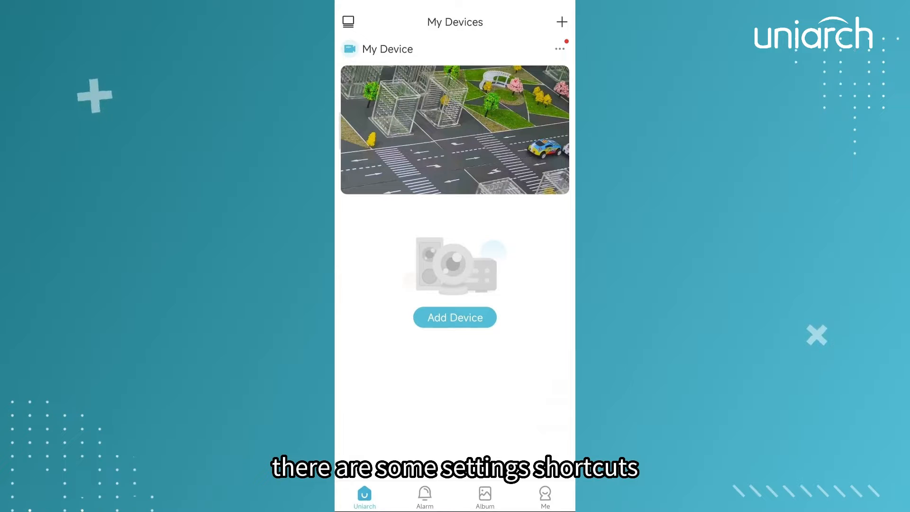
Switch on Receive Alarm Message in My Device's options and close the menu
{"action": "left_click", "coordinate": [559, 48]}
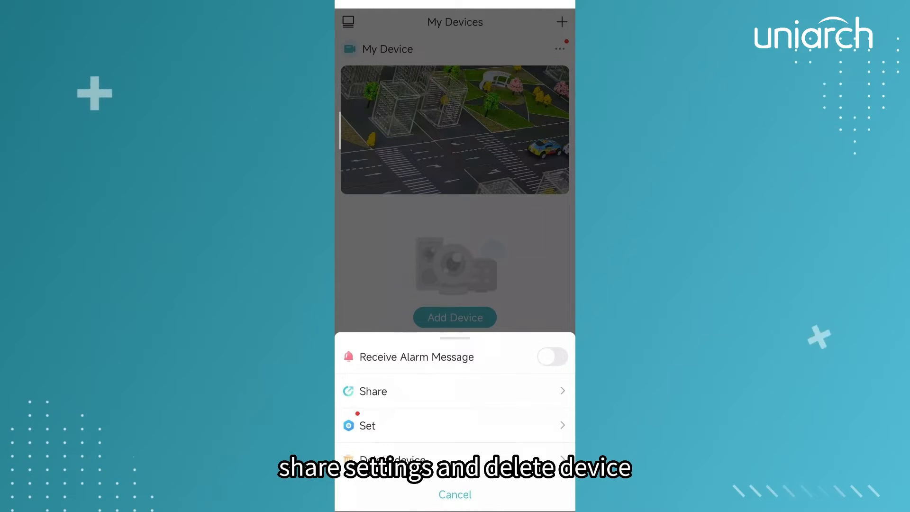
{"action": "left_click", "coordinate": [551, 356]}
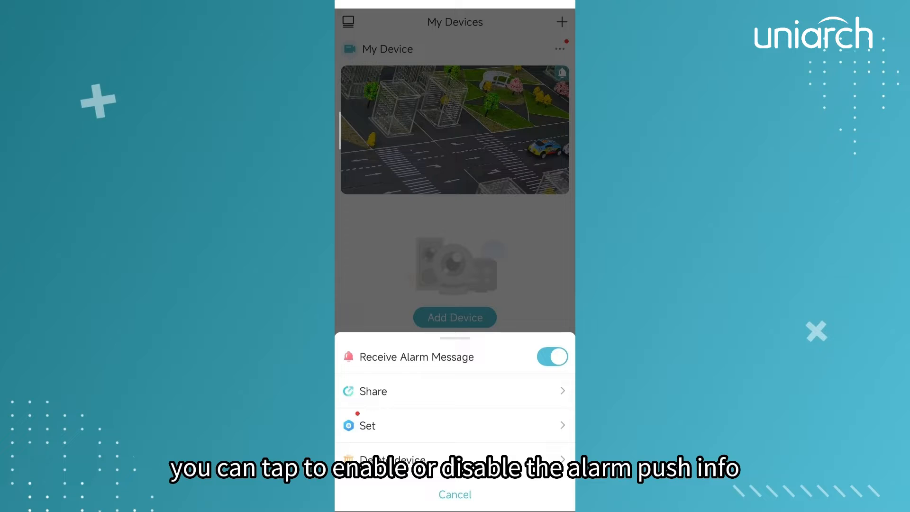
{"action": "left_click", "coordinate": [455, 493]}
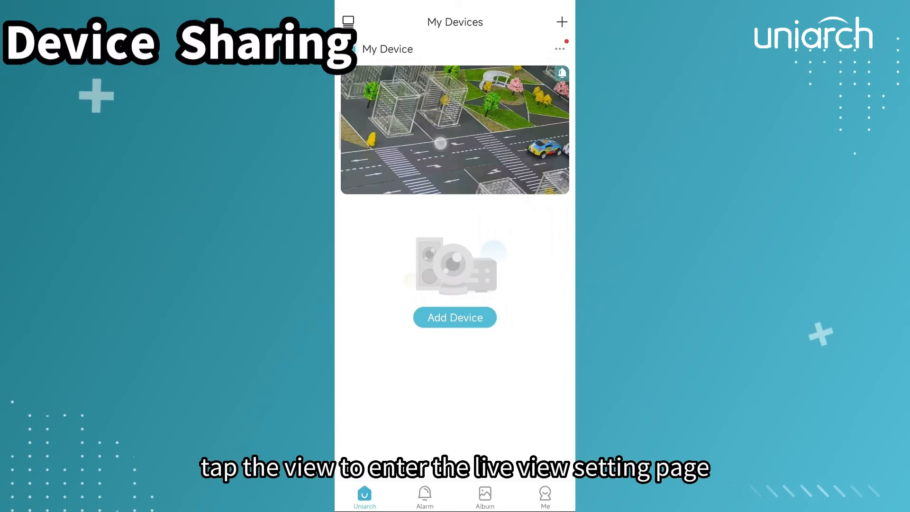
{"action": "left_click", "coordinate": [455, 130]}
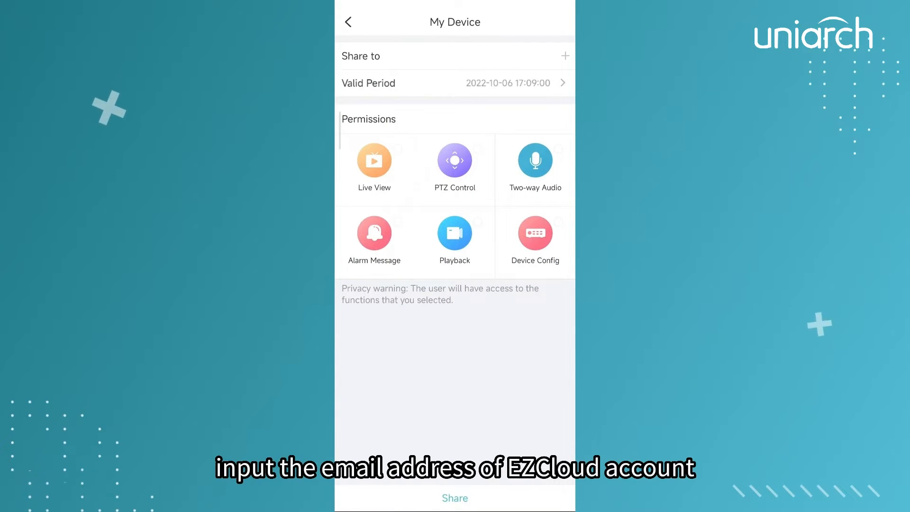
{"action": "left_click", "coordinate": [563, 56]}
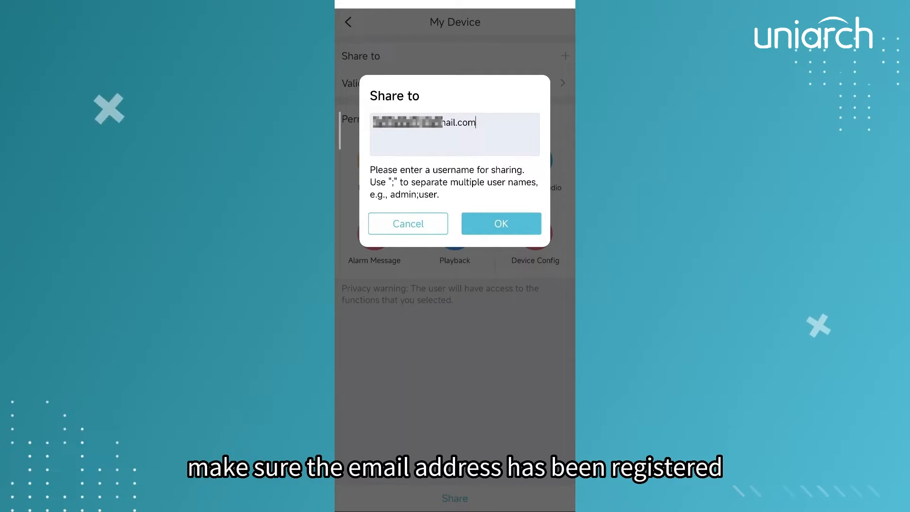
{"action": "left_click", "coordinate": [500, 223]}
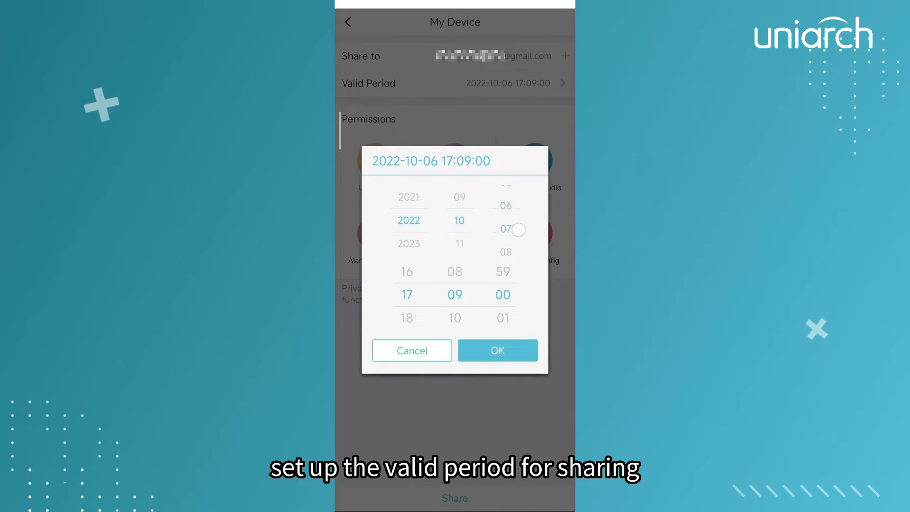
{"action": "left_click", "coordinate": [497, 350]}
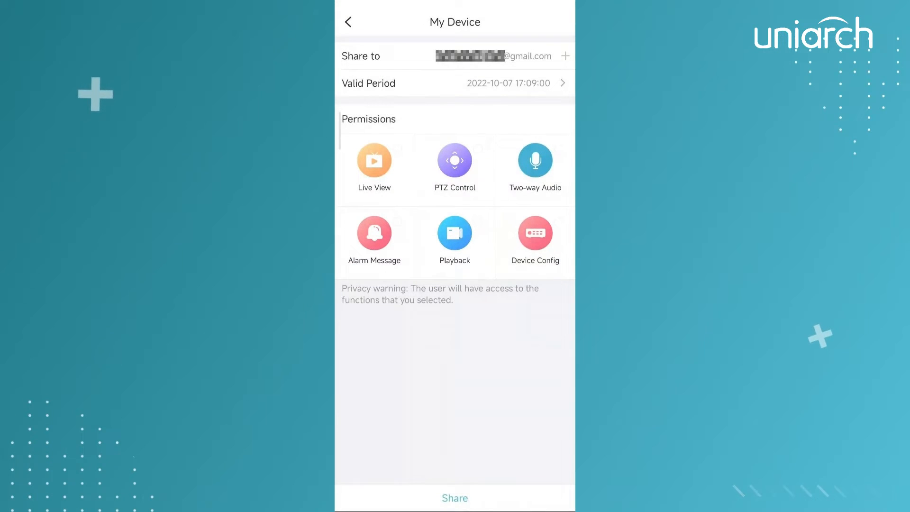
Grant Live View and PTZ Control permissions and send the share
{"action": "left_click", "coordinate": [374, 160]}
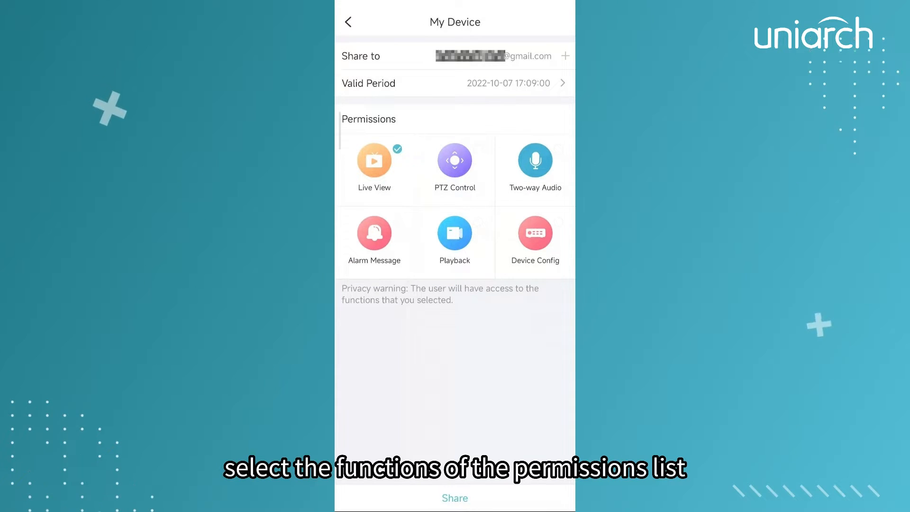
{"action": "left_click", "coordinate": [455, 160]}
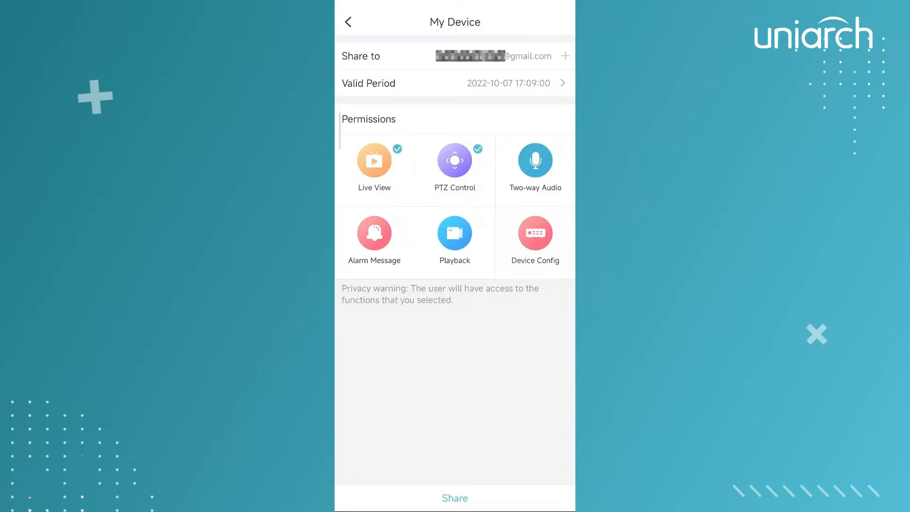
{"action": "left_click", "coordinate": [374, 232]}
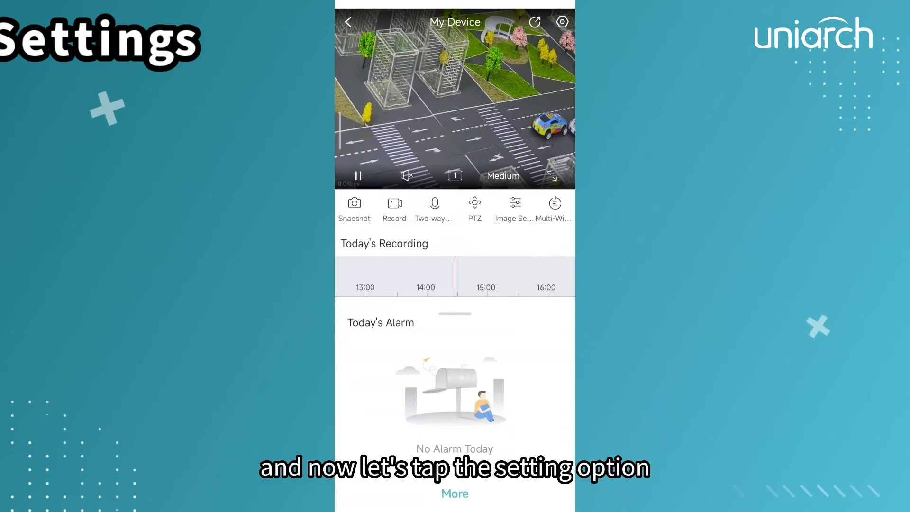
{"action": "left_click", "coordinate": [561, 22]}
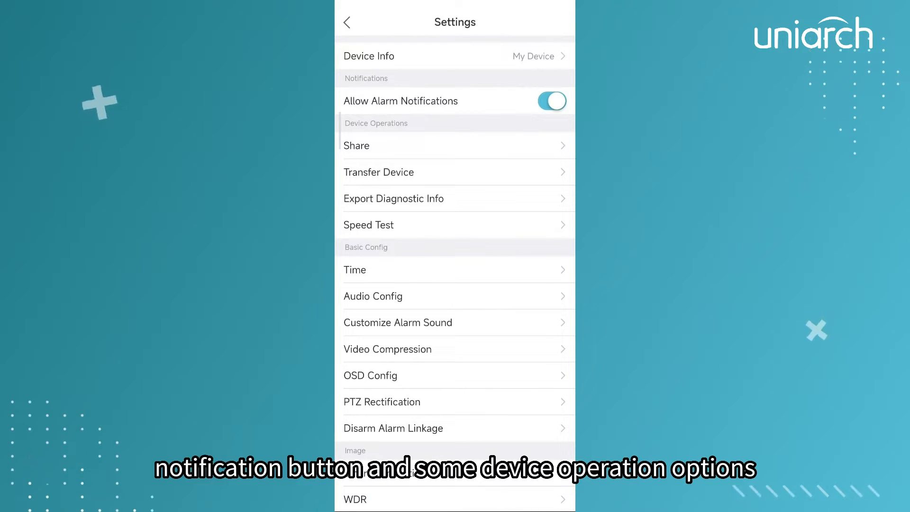
{"action": "left_click", "coordinate": [379, 172]}
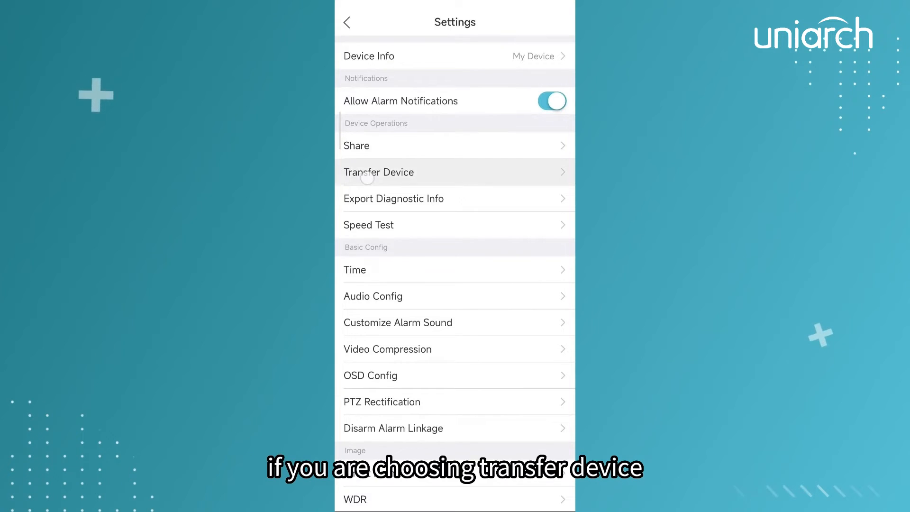
{"action": "left_click", "coordinate": [379, 171]}
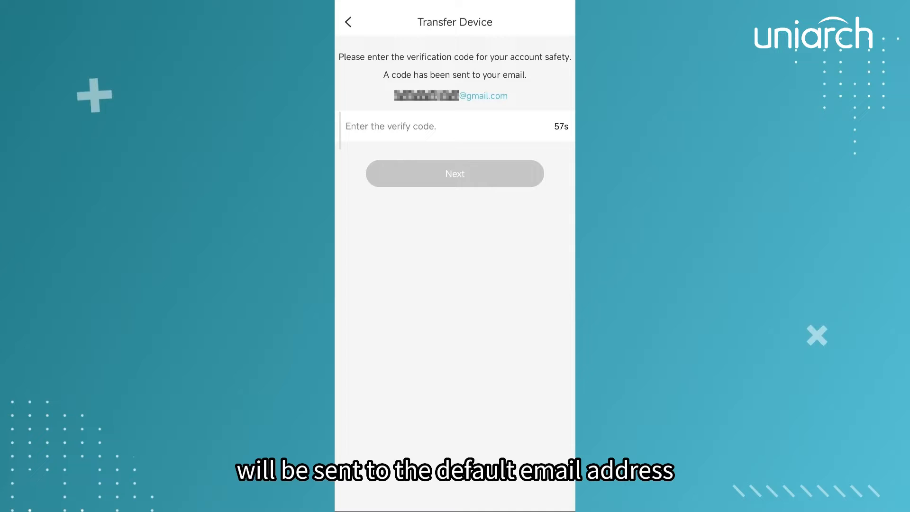
{"action": "type", "text": "797324"}
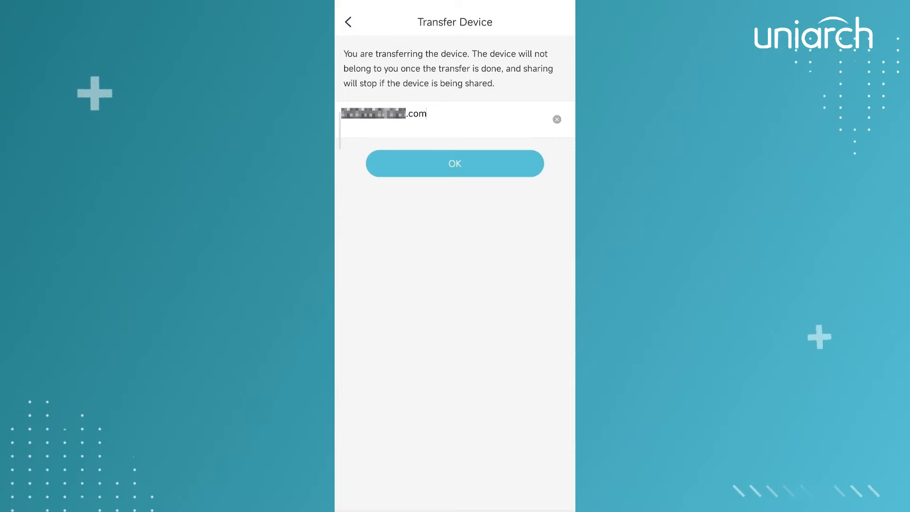
Submit and confirm the recipient account, then clear the account field
{"action": "left_click", "coordinate": [454, 163]}
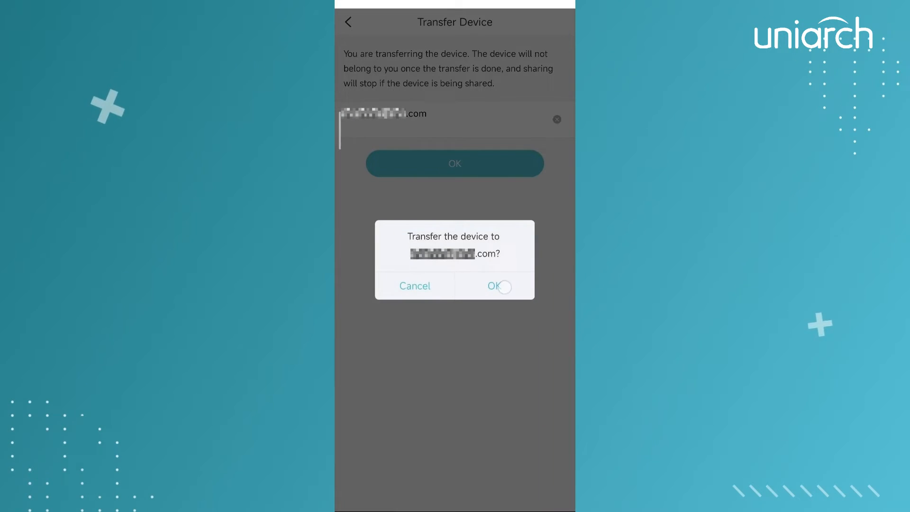
{"action": "left_click", "coordinate": [494, 285]}
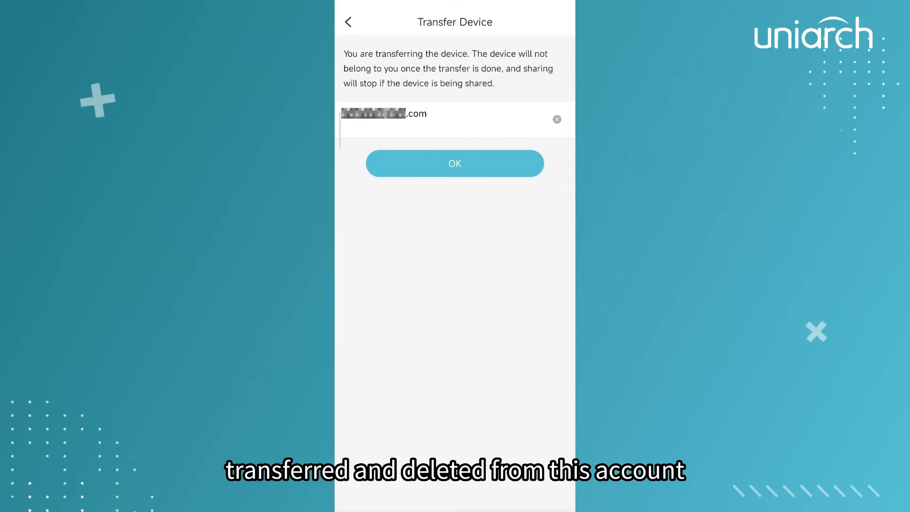
{"action": "left_click", "coordinate": [556, 119]}
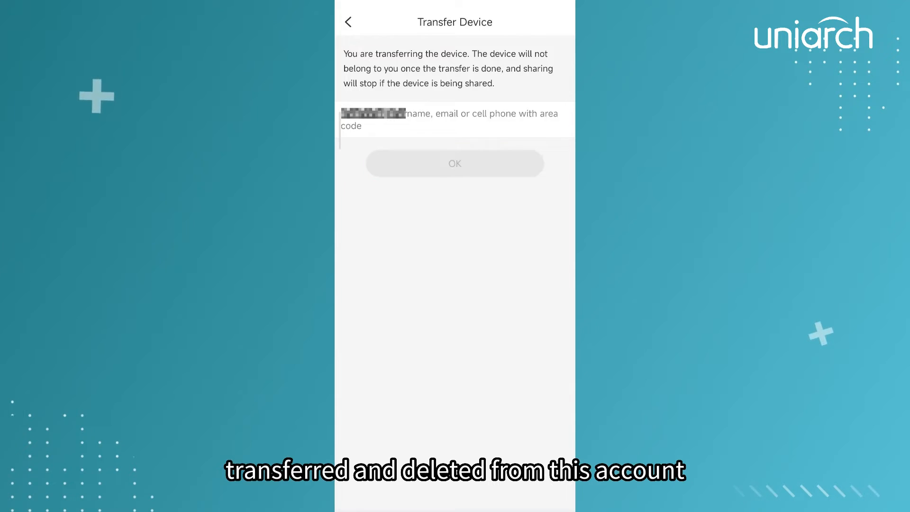
Enable DST in the camera's Time settings and return to the settings list
{"action": "left_click", "coordinate": [347, 22]}
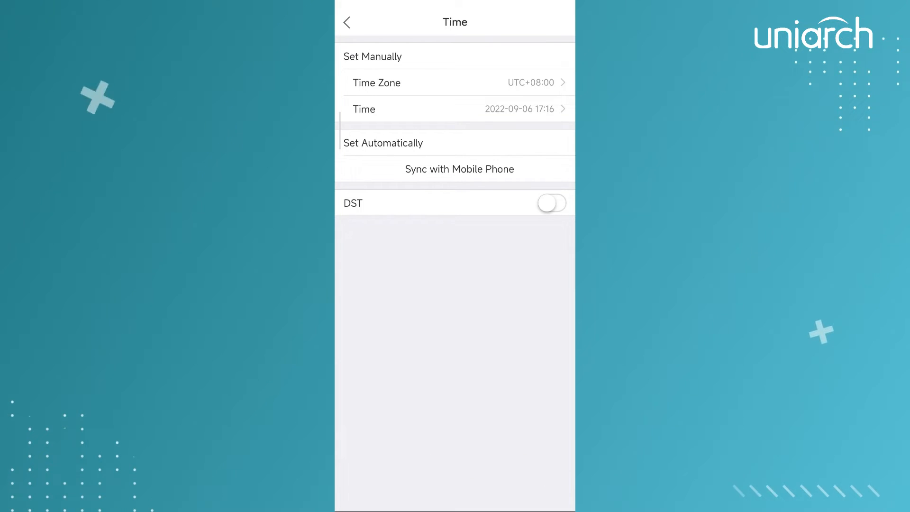
{"action": "left_click", "coordinate": [550, 202]}
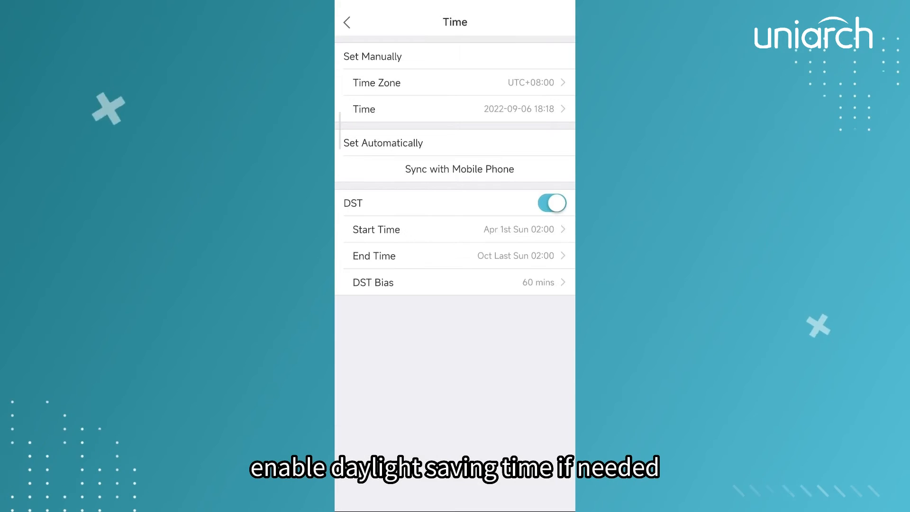
{"action": "left_click", "coordinate": [346, 22]}
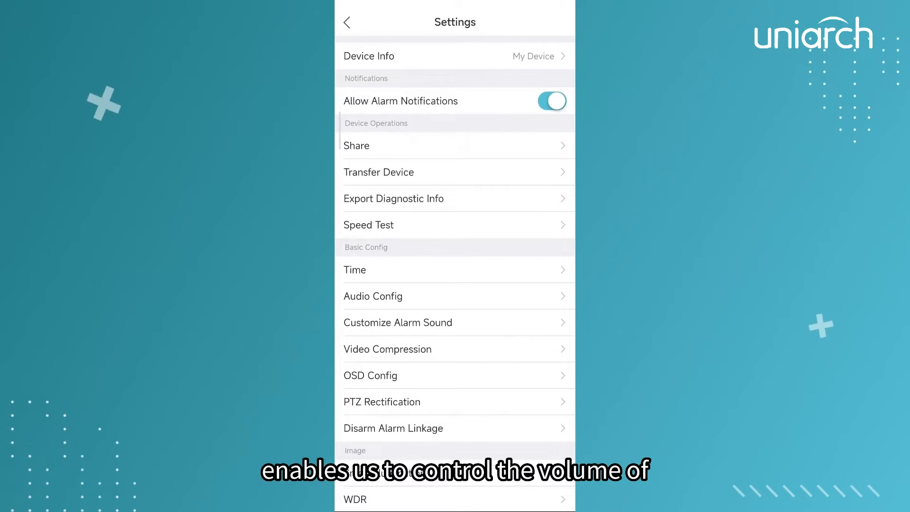
In Audio Config set audio input 67, output 95 and alarm volume 77, then go back
{"action": "left_click", "coordinate": [373, 296]}
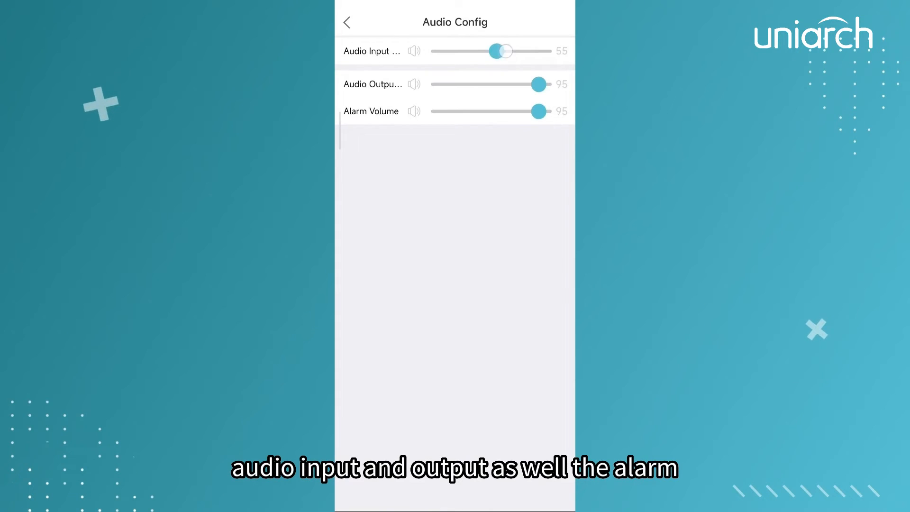
{"action": "left_click_drag", "start_coordinate": [498, 51], "coordinate": [509, 51]}
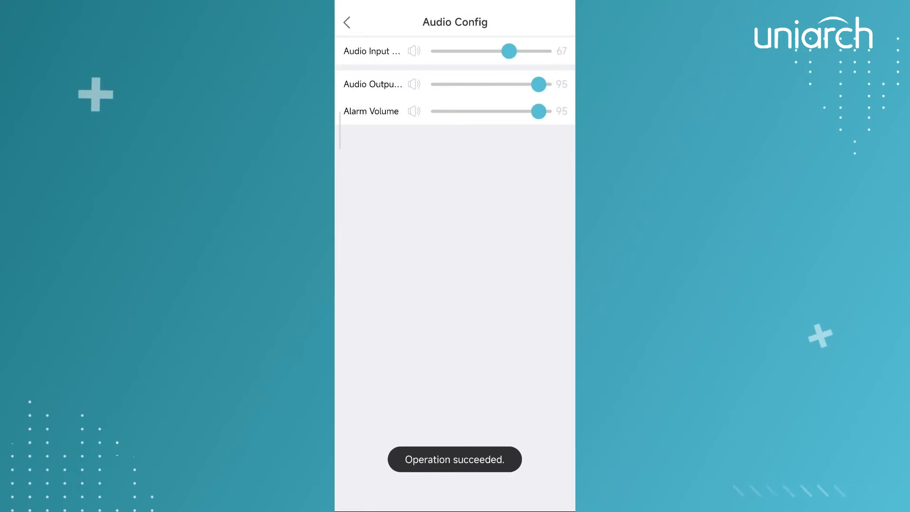
{"action": "left_click_drag", "start_coordinate": [538, 111], "coordinate": [520, 111]}
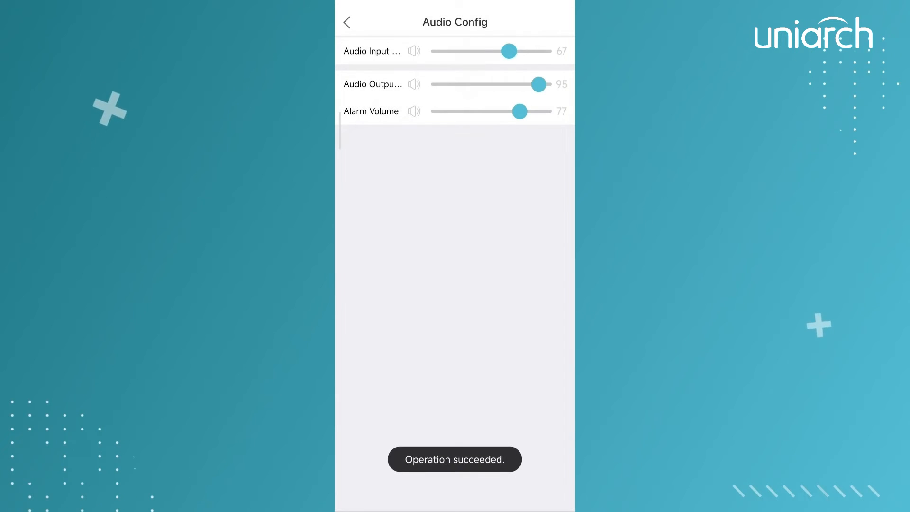
{"action": "left_click", "coordinate": [347, 23]}
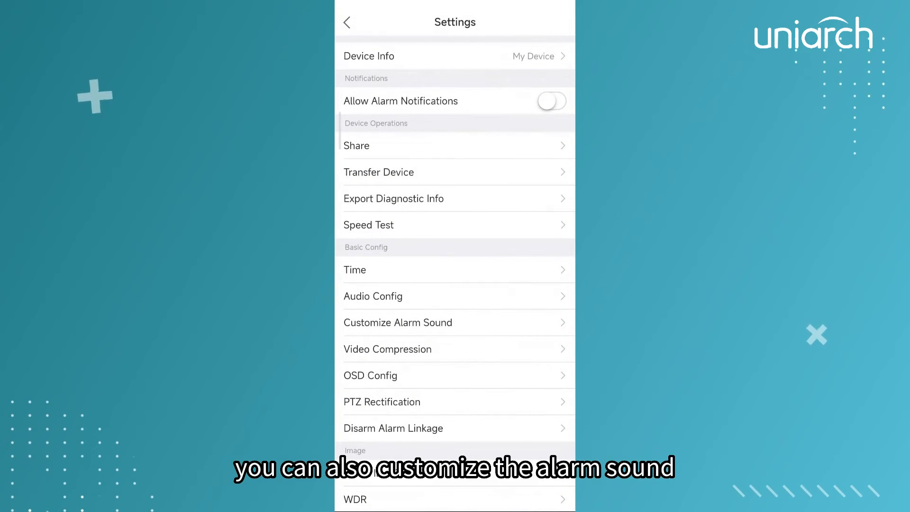
Create a Text-To-Speech alarm sound from the text 'wel' and save it
{"action": "left_click", "coordinate": [398, 323]}
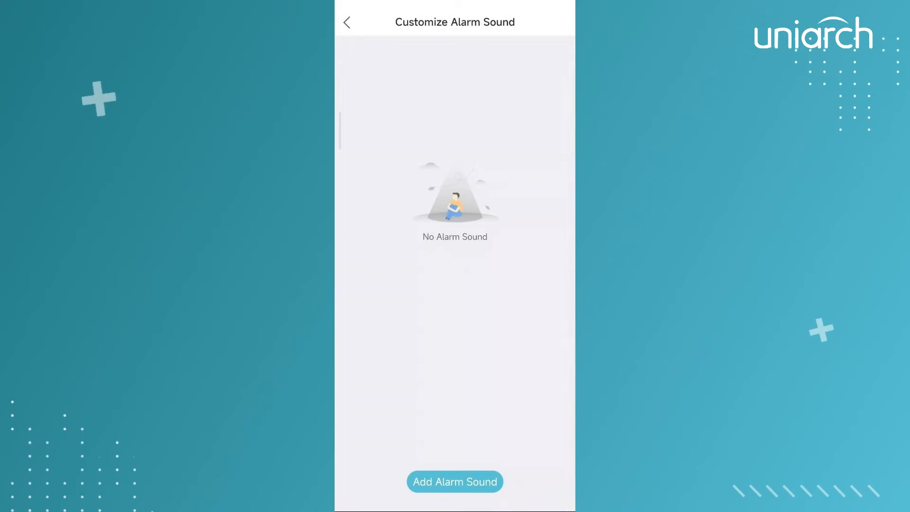
{"action": "left_click", "coordinate": [455, 481]}
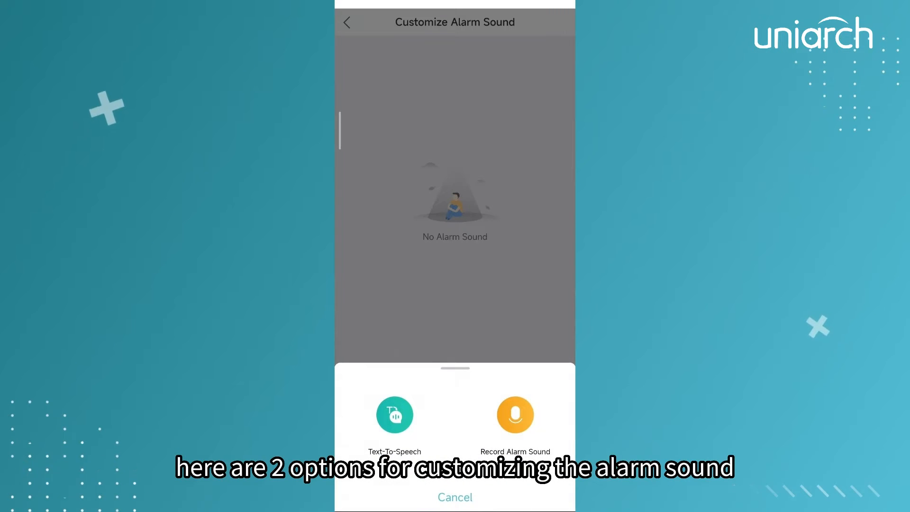
{"action": "left_click", "coordinate": [394, 415]}
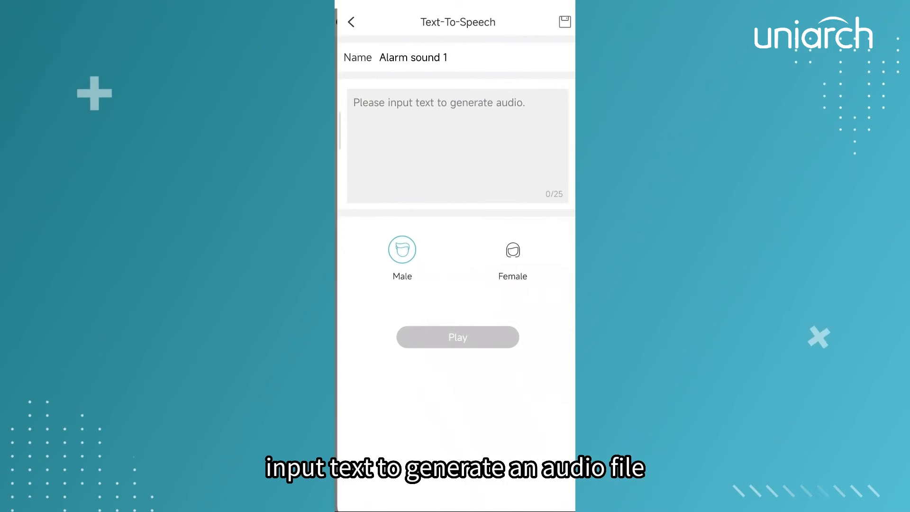
{"action": "type", "text": "welcome"}
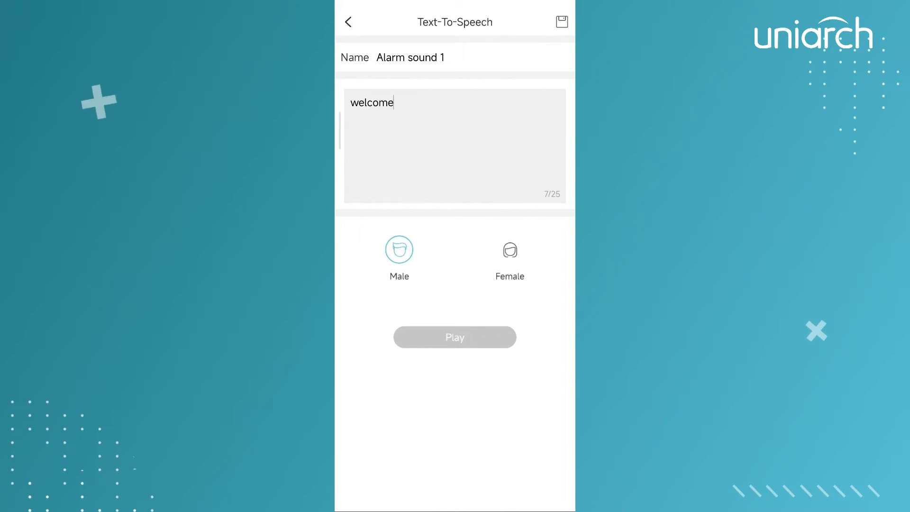
{"action": "left_click", "coordinate": [454, 337]}
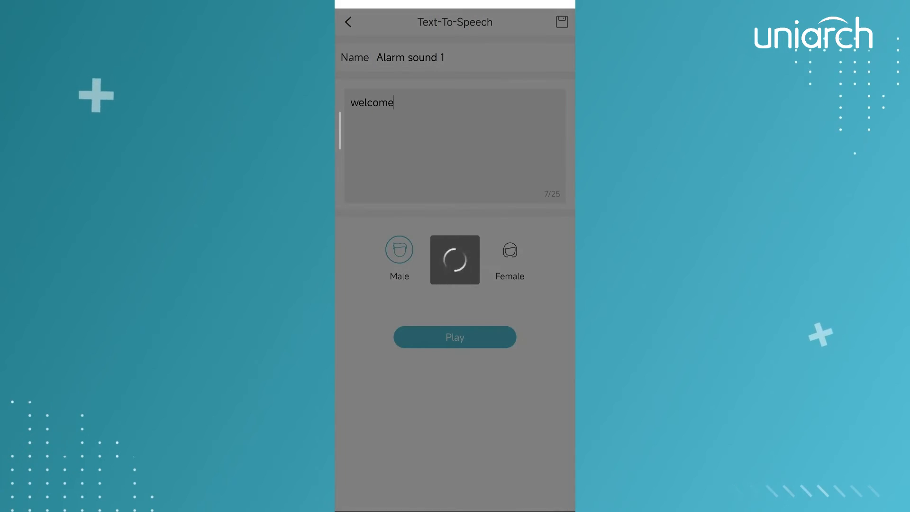
Choose to delete the saved Alarm sound 1.pcm from its options
{"action": "left_click", "coordinate": [559, 22]}
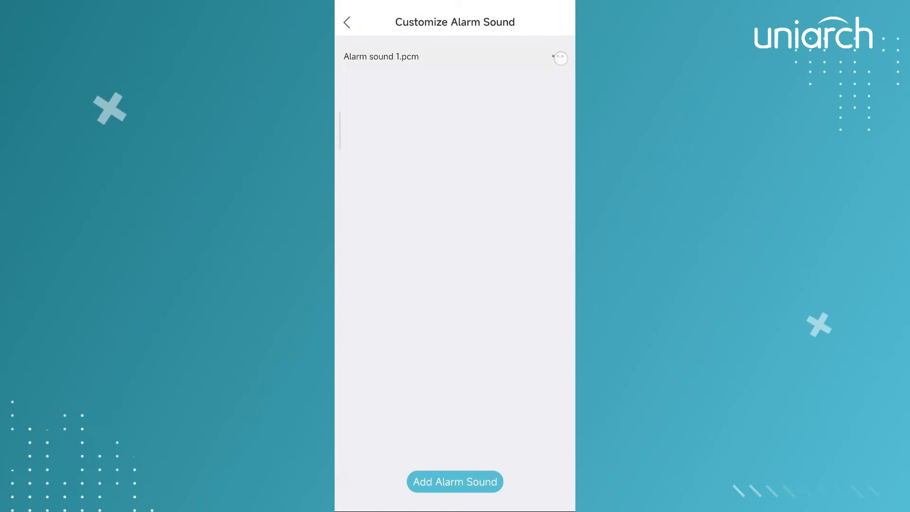
{"action": "left_click", "coordinate": [559, 57]}
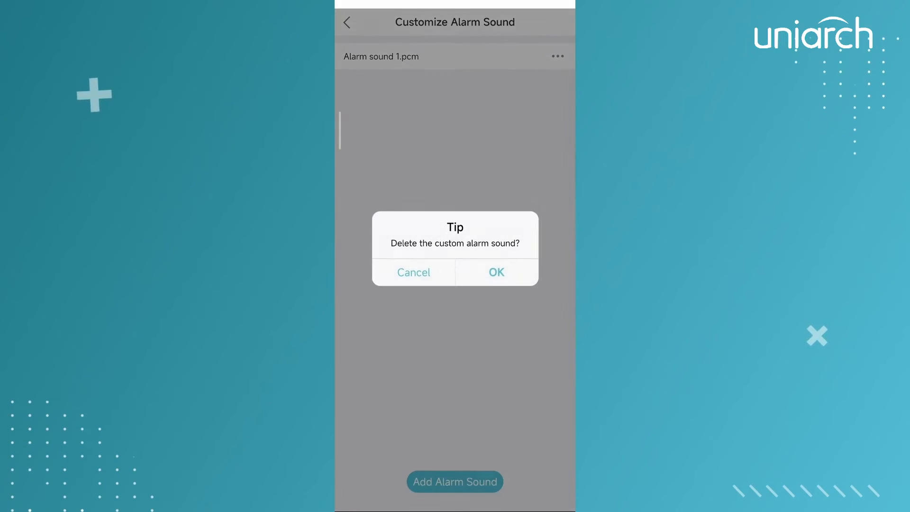
Confirm the deletion, record and save a 3-second Alarm sound 1.pcm, then go back
{"action": "left_click", "coordinate": [495, 272]}
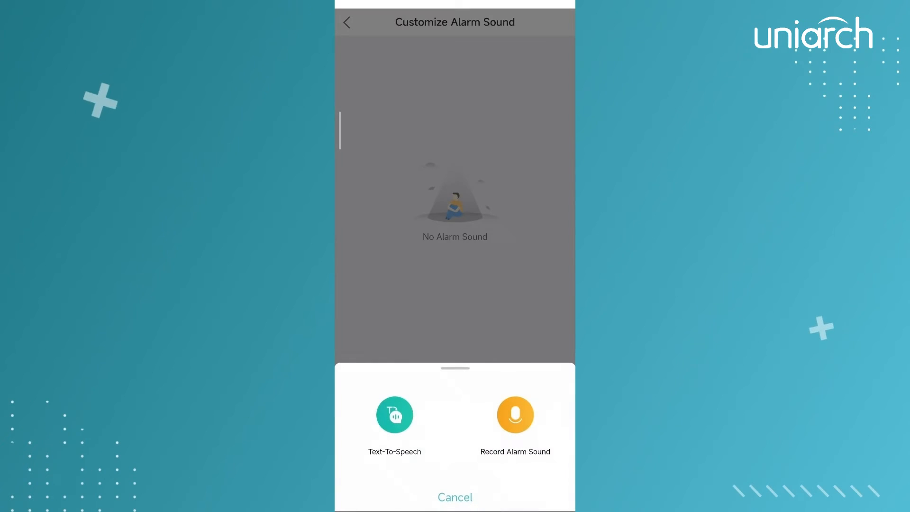
{"action": "left_click", "coordinate": [515, 415]}
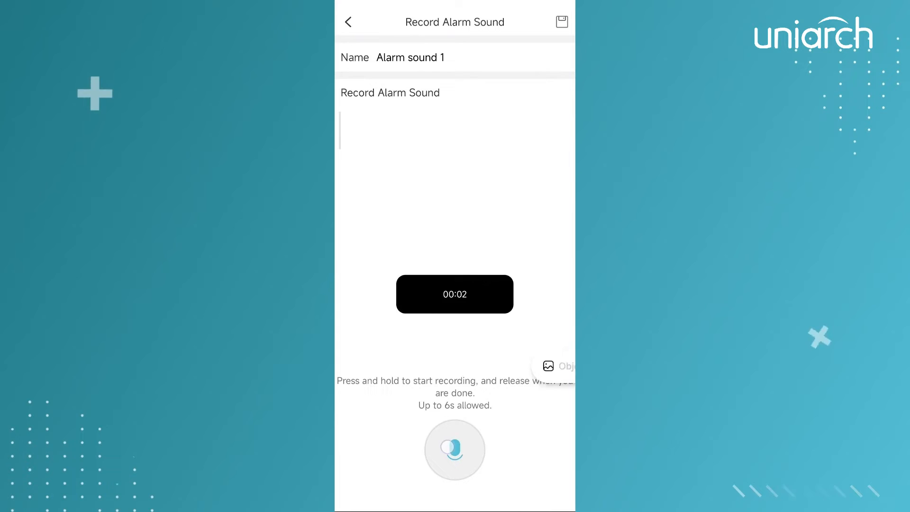
{"action": "left_click", "coordinate": [455, 449]}
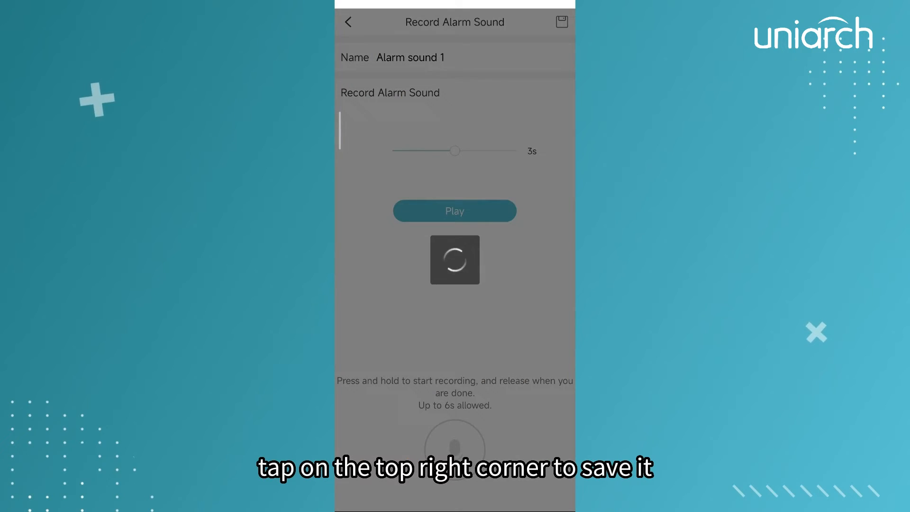
{"action": "left_click", "coordinate": [560, 22]}
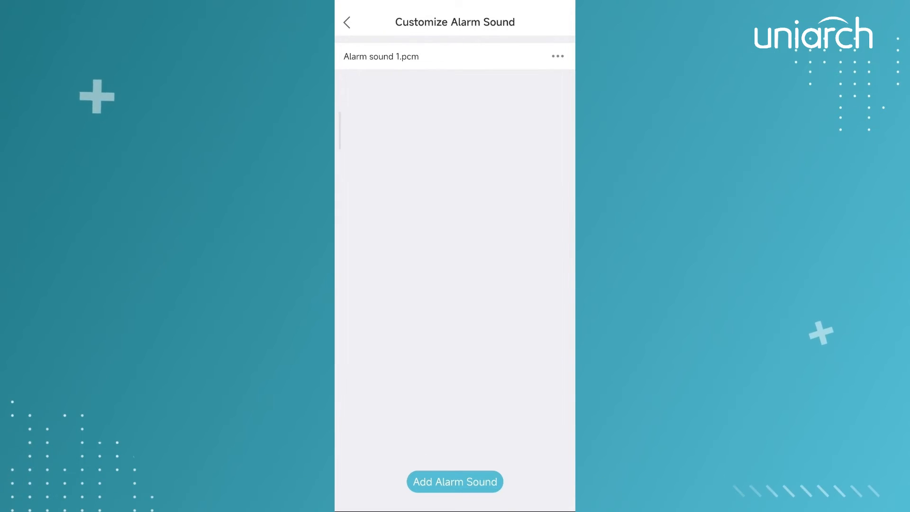
{"action": "left_click", "coordinate": [347, 22]}
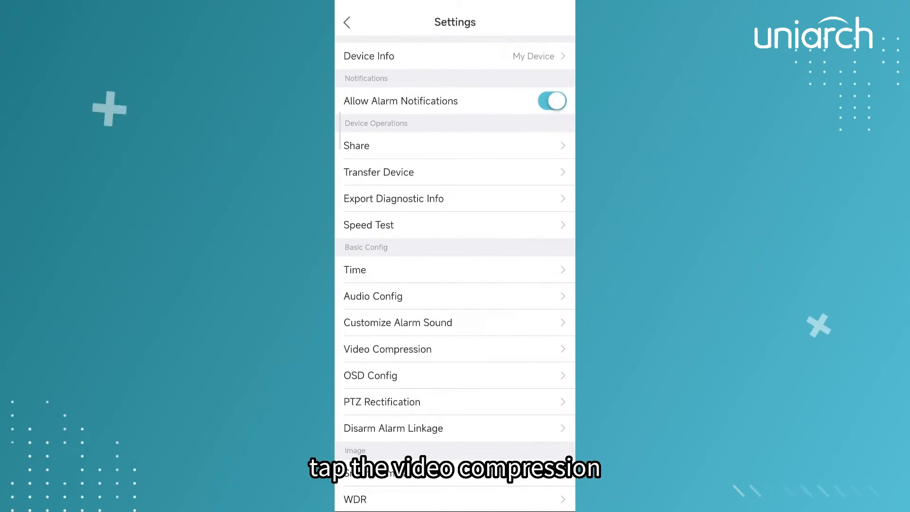
Review the H.265 streams, then set the OSD date and time position to Top Right
{"action": "left_click", "coordinate": [388, 349]}
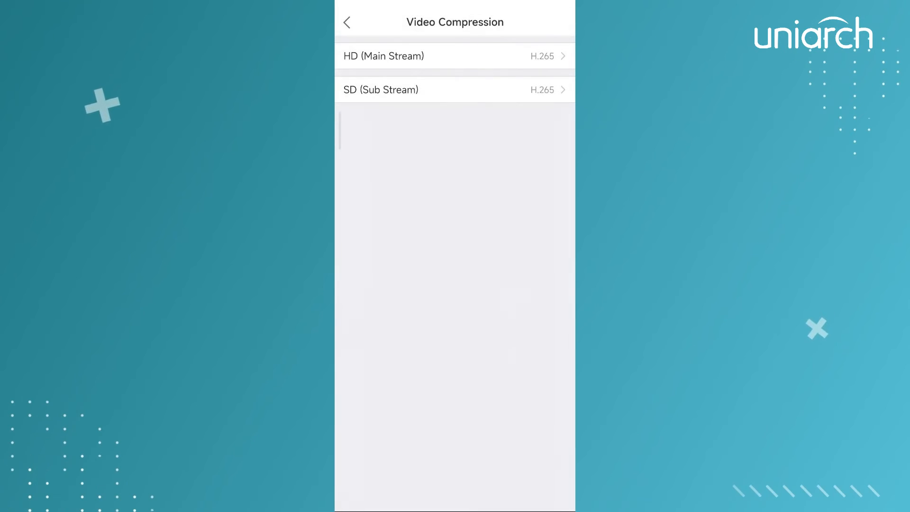
{"action": "left_click", "coordinate": [347, 22]}
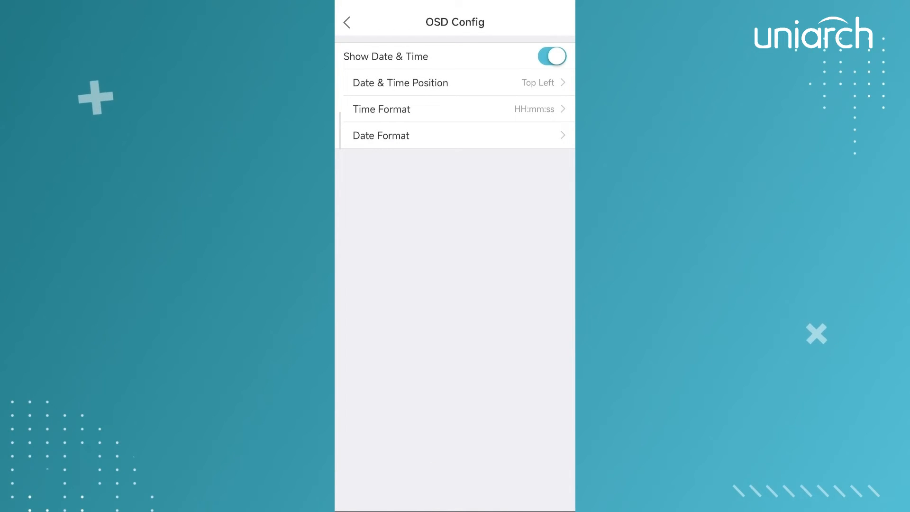
{"action": "left_click", "coordinate": [399, 83]}
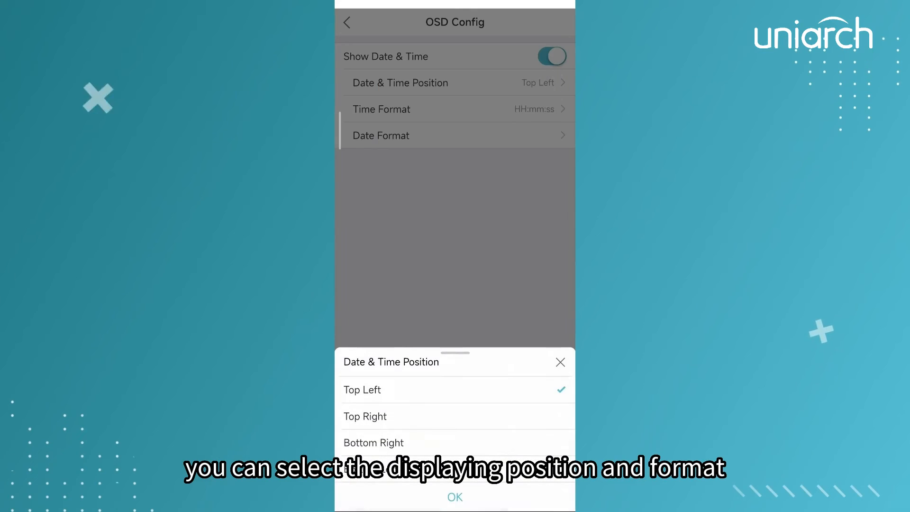
{"action": "left_click", "coordinate": [365, 416]}
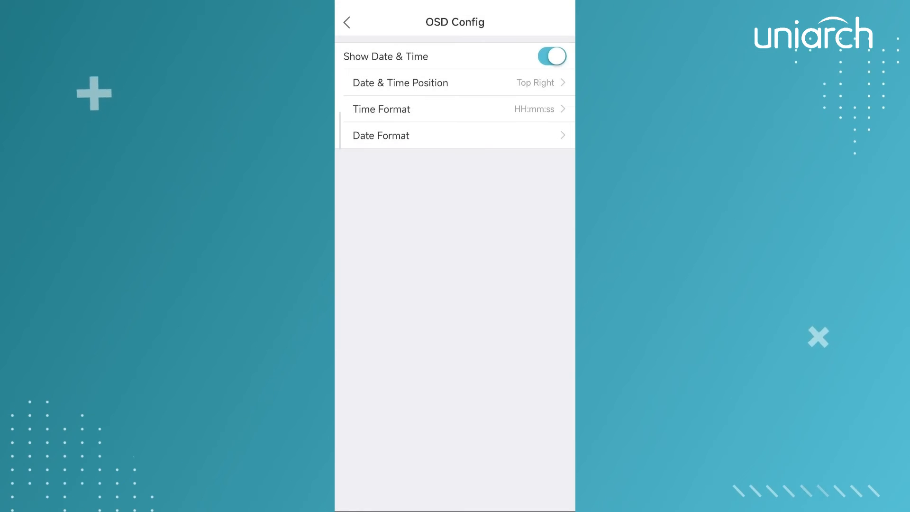
{"action": "left_click", "coordinate": [380, 135]}
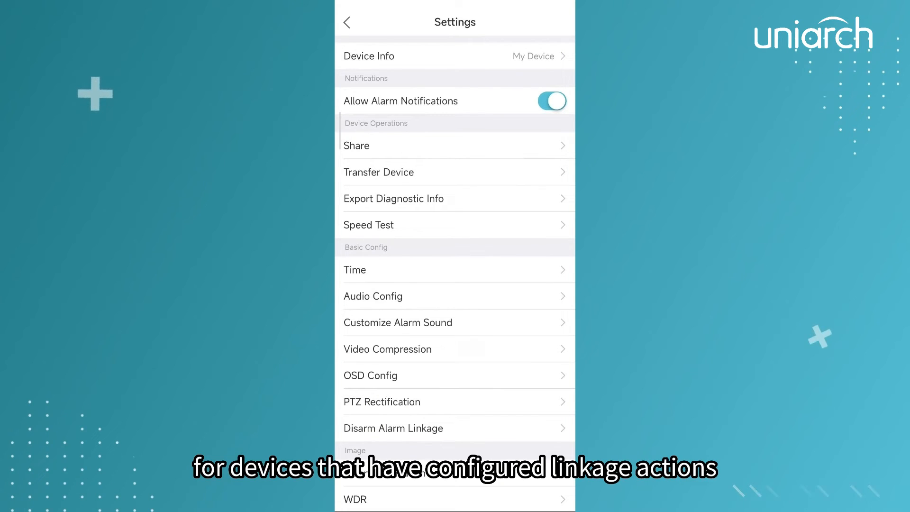
{"action": "left_click", "coordinate": [393, 428]}
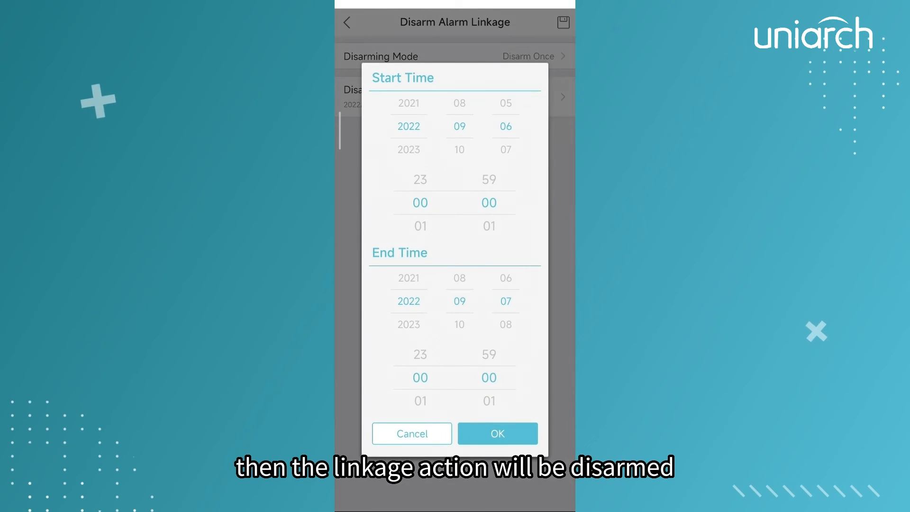
{"action": "left_click", "coordinate": [496, 433]}
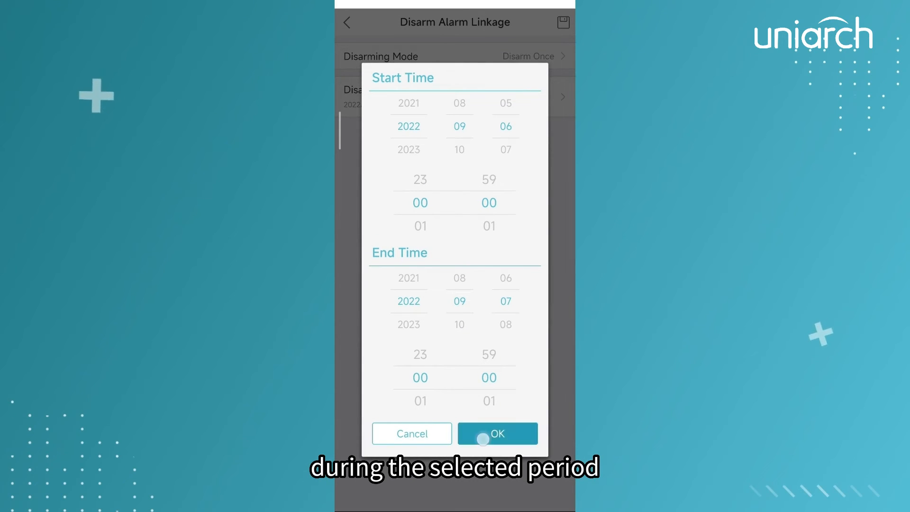
{"action": "left_click", "coordinate": [496, 434]}
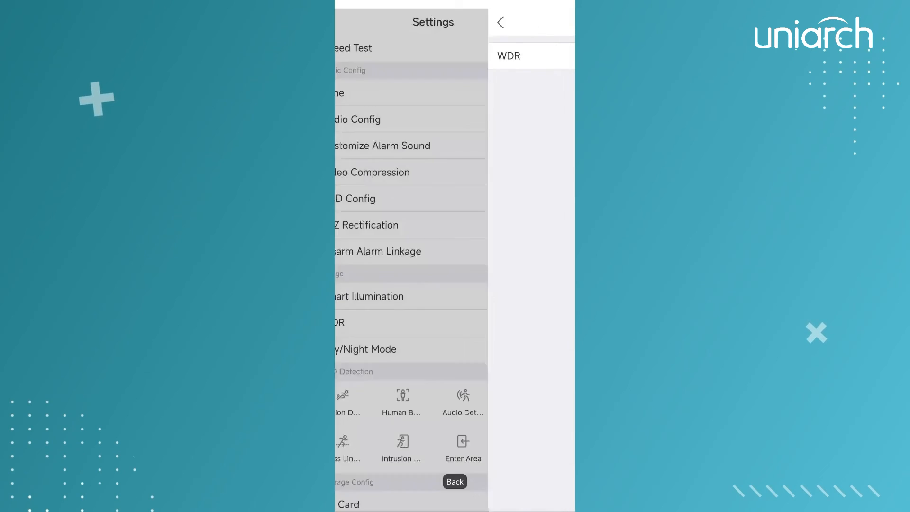
Return to the settings list and go to SD Card under Storage Config
{"action": "left_click", "coordinate": [366, 348]}
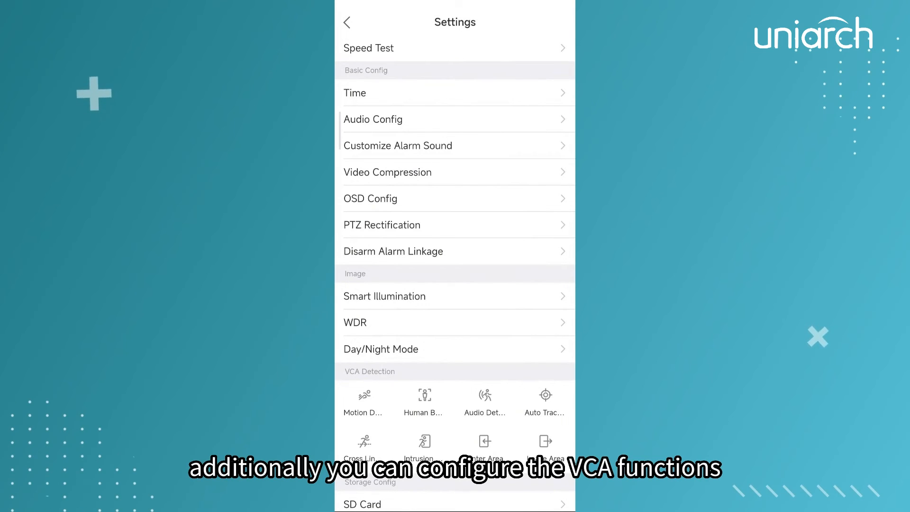
{"action": "scroll", "scroll_direction": "down", "scroll_amount": 3}
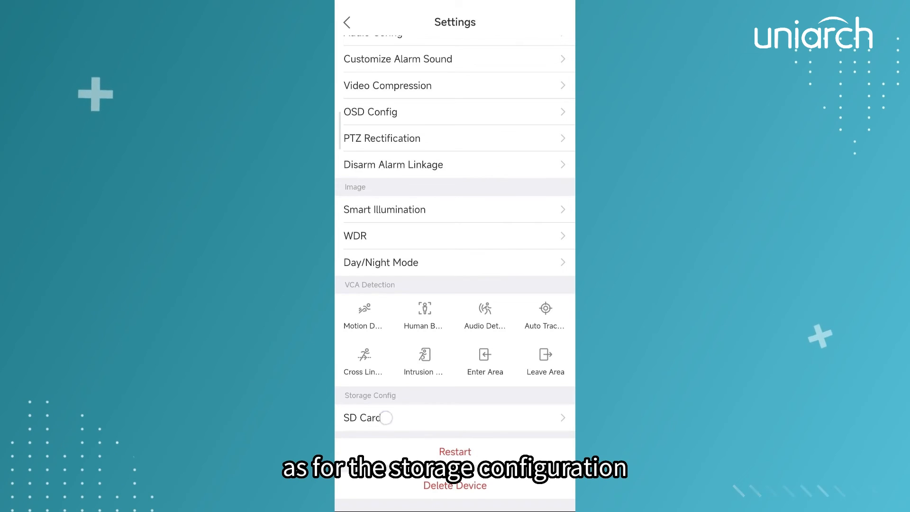
{"action": "left_click", "coordinate": [361, 418]}
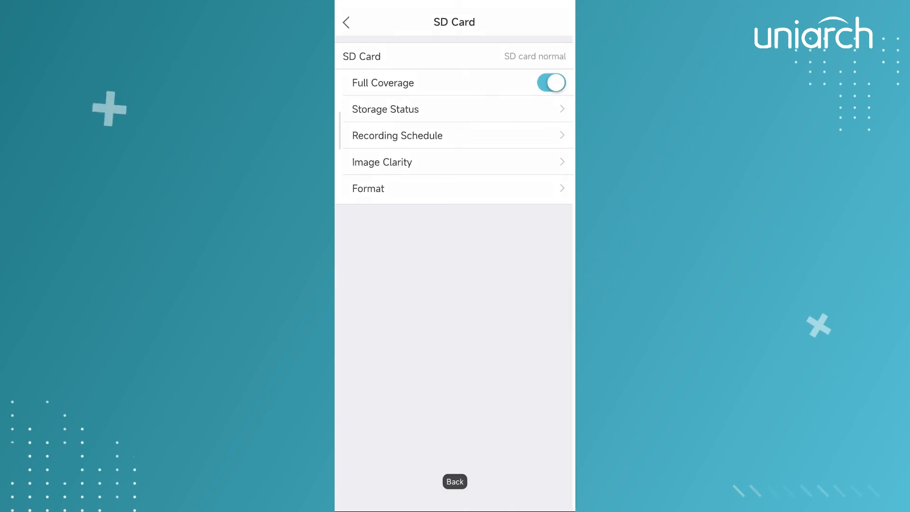
Check the image clarity options, then start Format to bring up the erase-all-data warning
{"action": "left_click", "coordinate": [397, 135]}
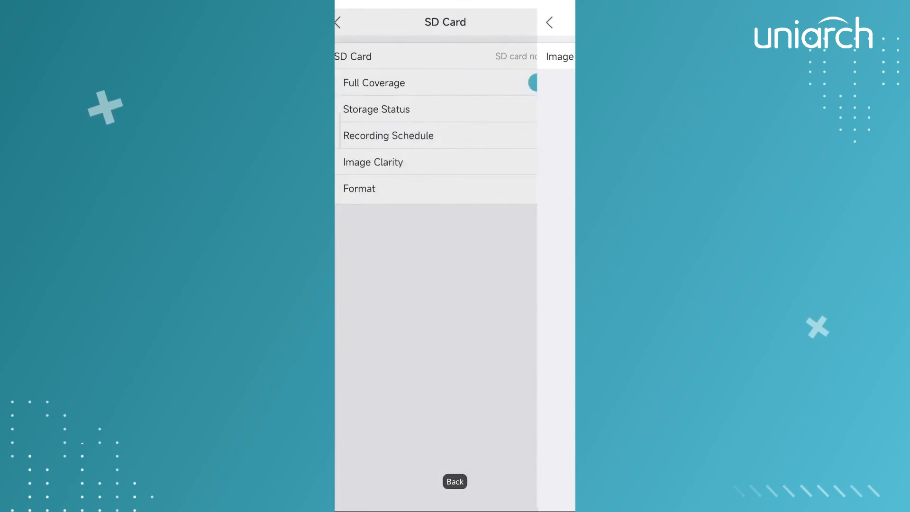
{"action": "left_click", "coordinate": [359, 188]}
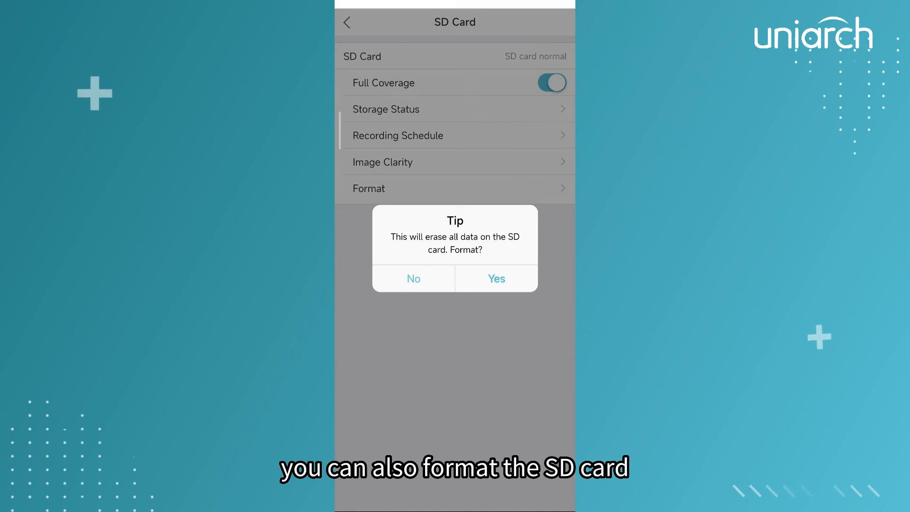